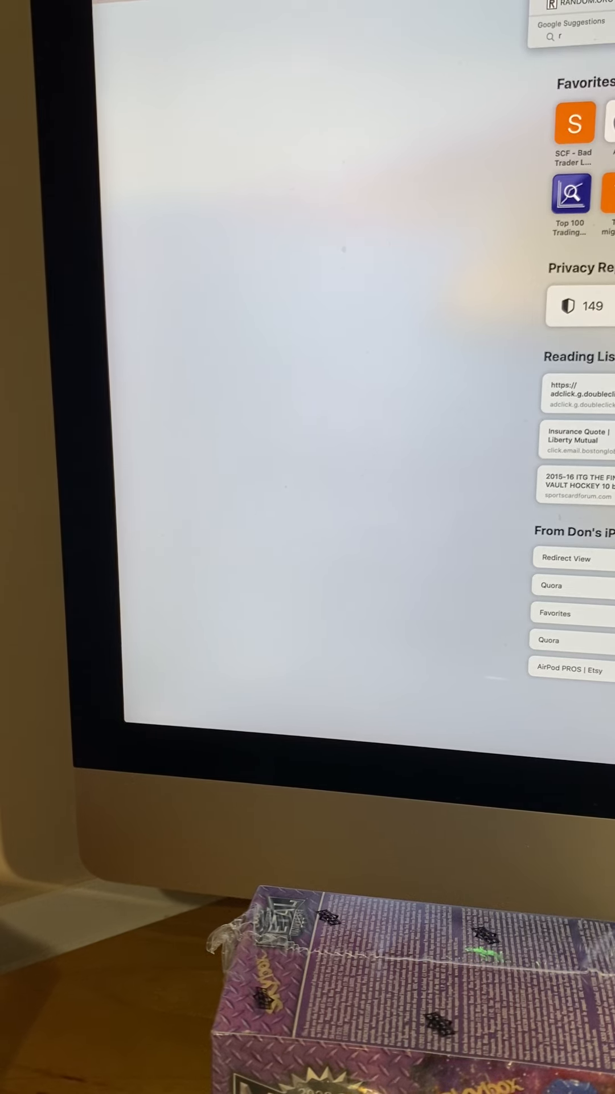
- Reach random.org's Dice Roller and roll one die, getting a six
text(ando)
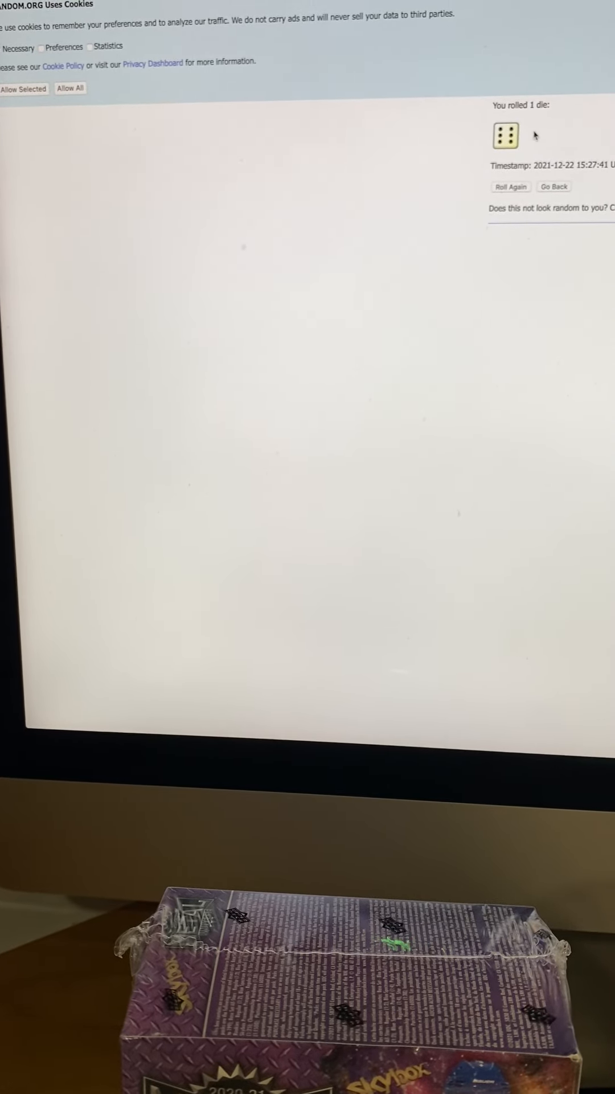
- Go to the List Randomizer and enter the numbered list of names in Part 1
click(555, 186)
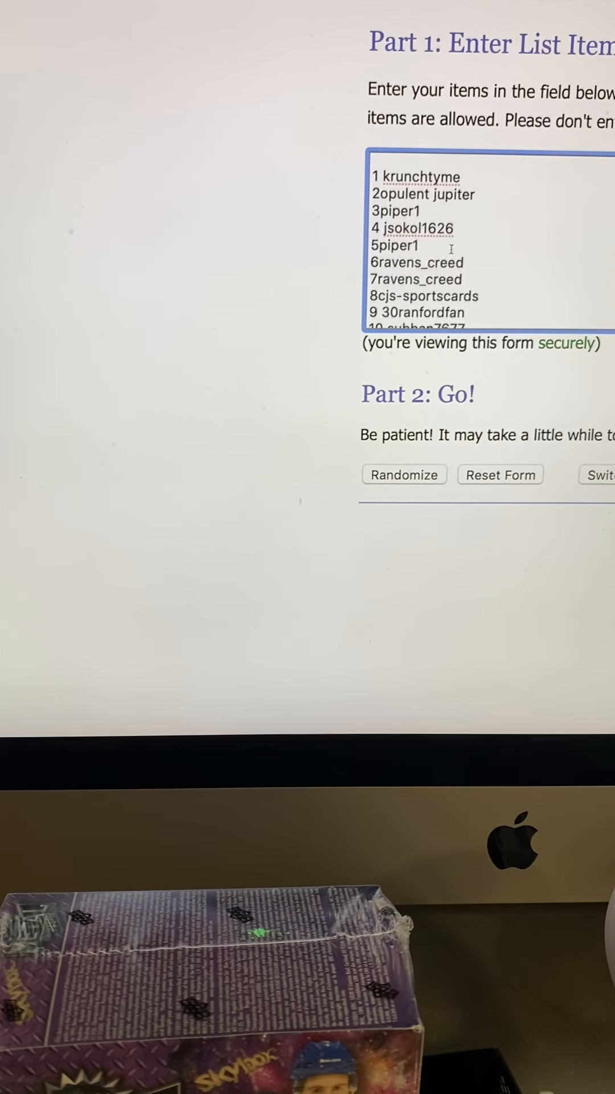
scroll(up, 3)
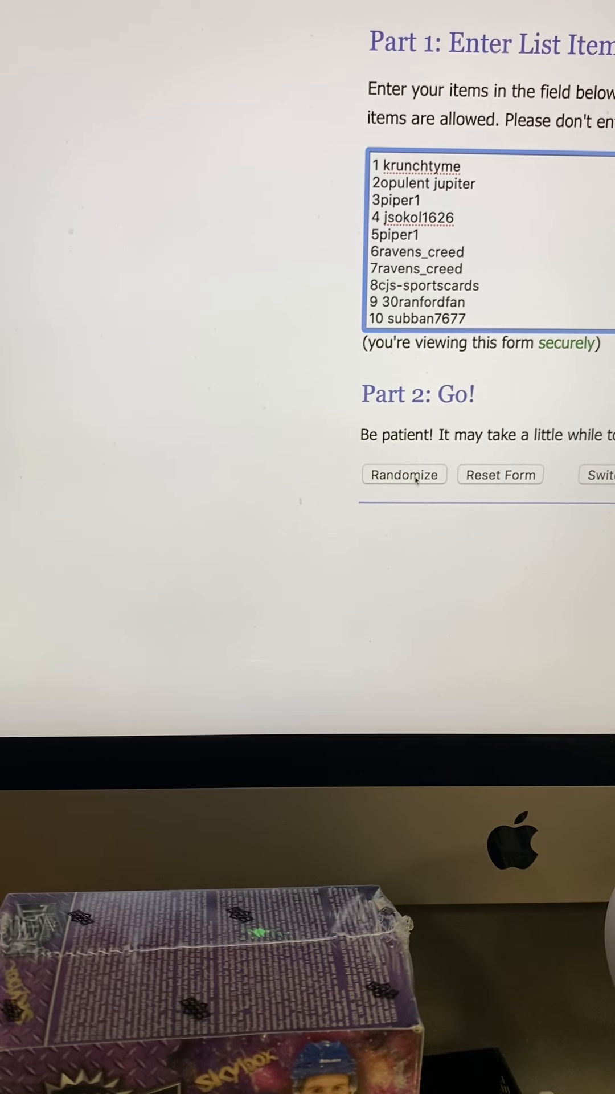
- Randomize the 31-name list, then shuffle it a second time with Again!
click(404, 474)
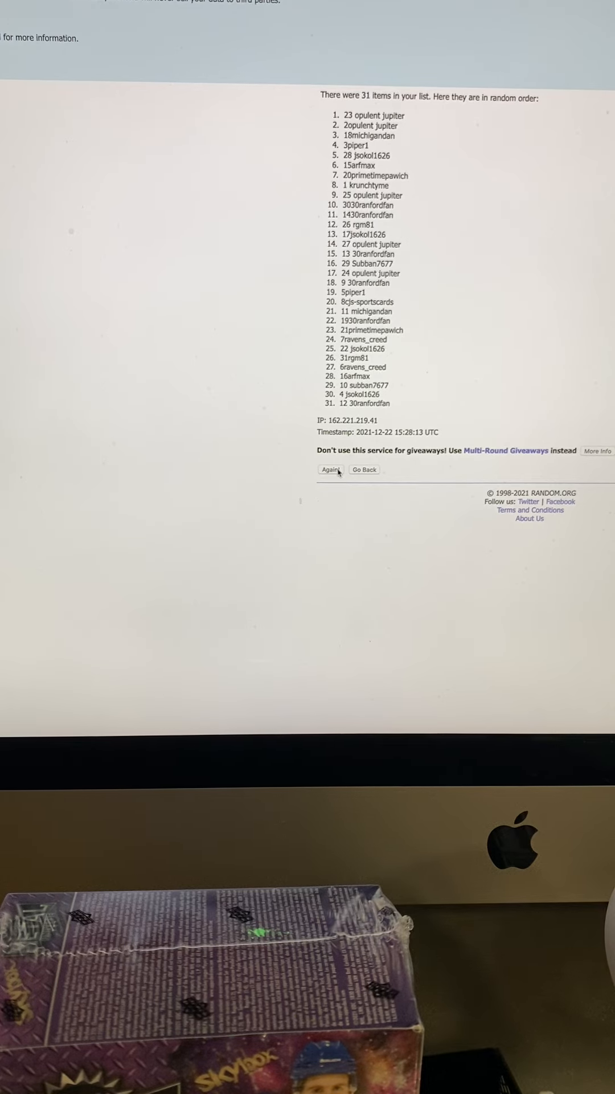
click(330, 469)
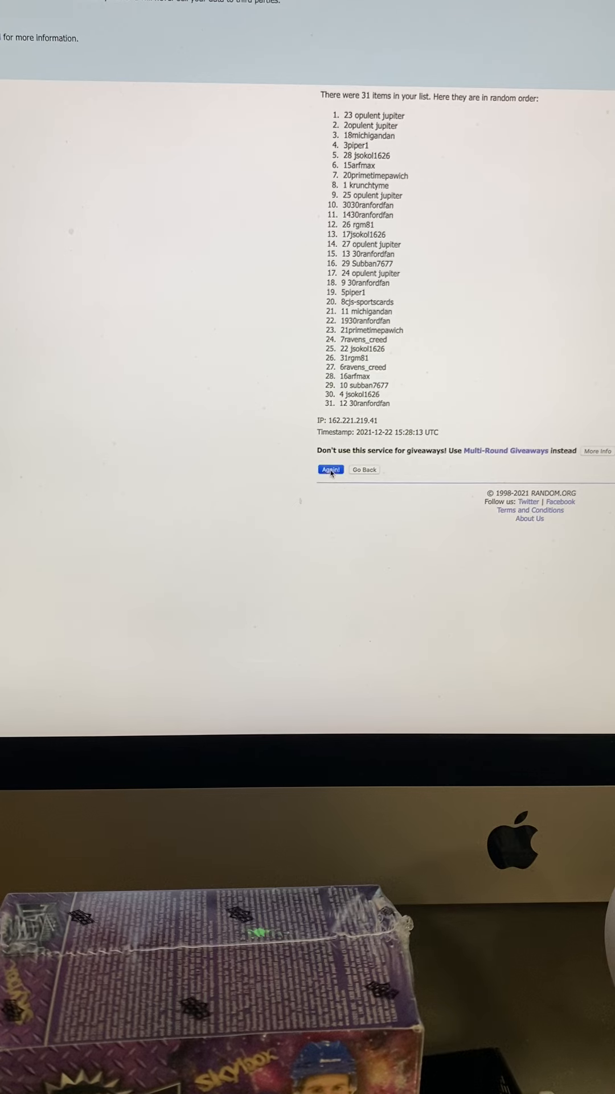
click(331, 469)
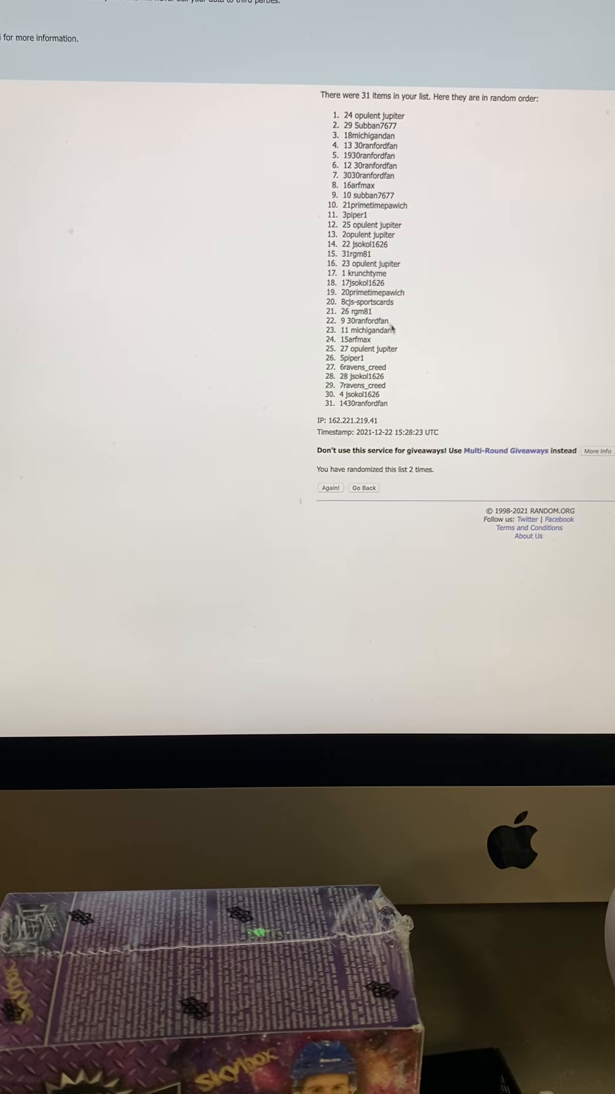
mouse_move(359, 460)
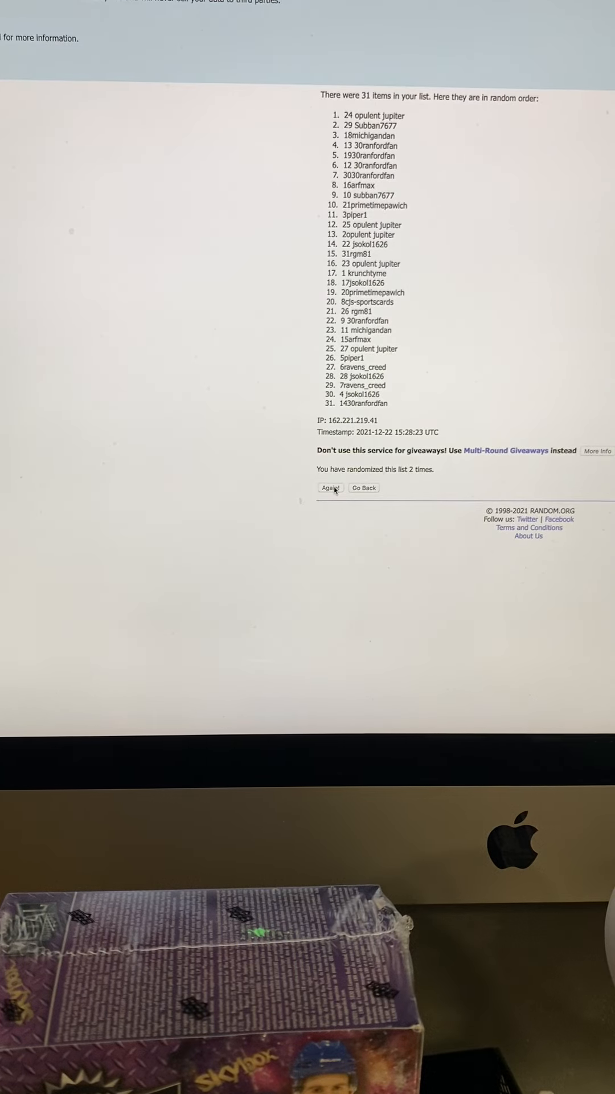
- Shuffle the 31-name list a third, fourth and fifth time with Again!
click(331, 488)
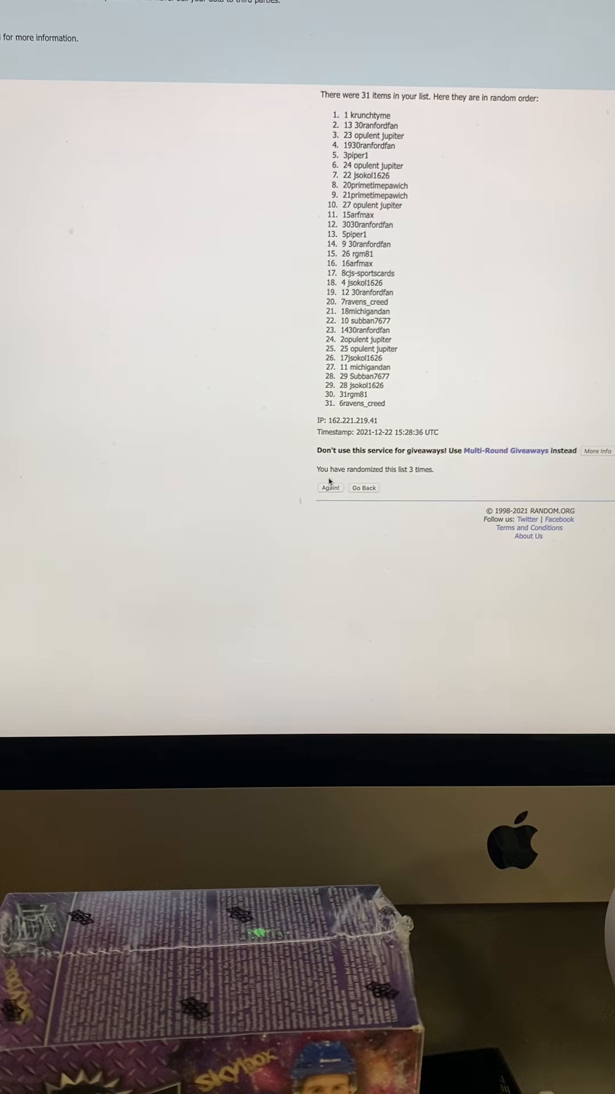
click(331, 488)
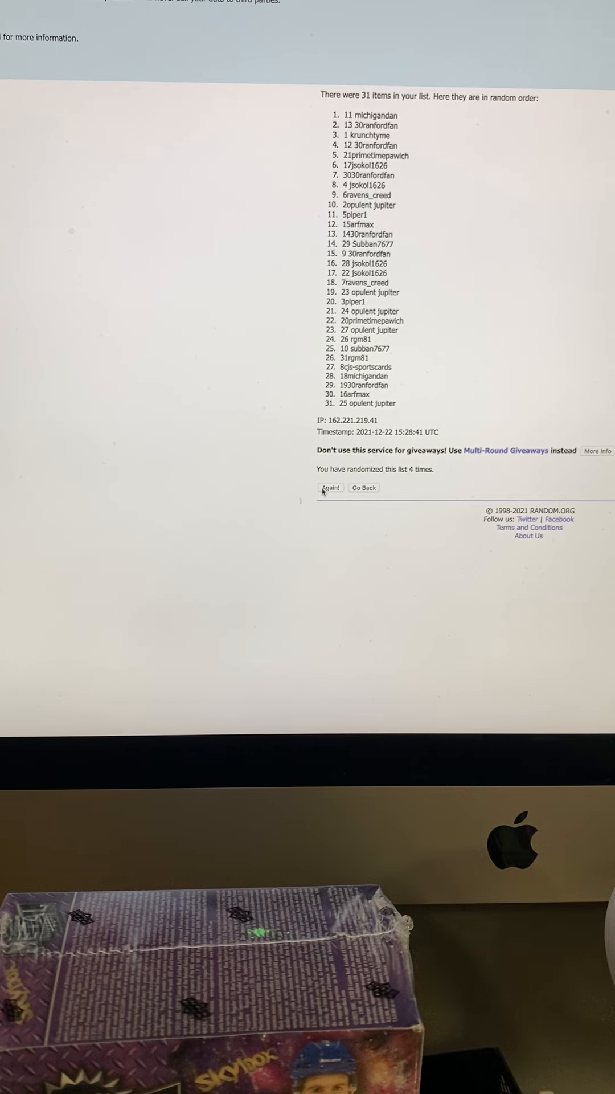
click(331, 488)
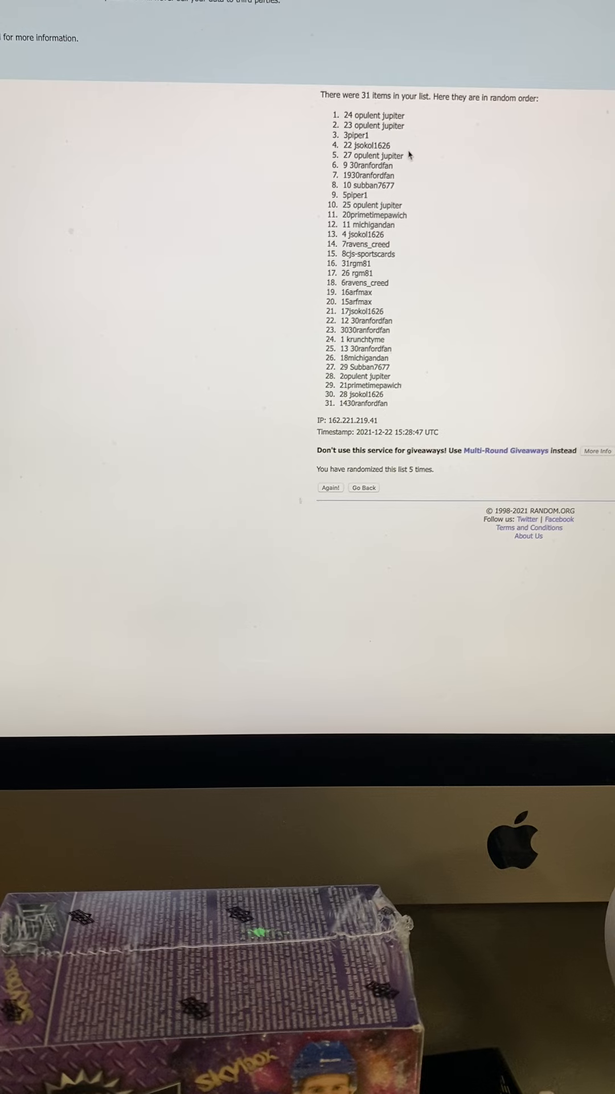
mouse_move(418, 200)
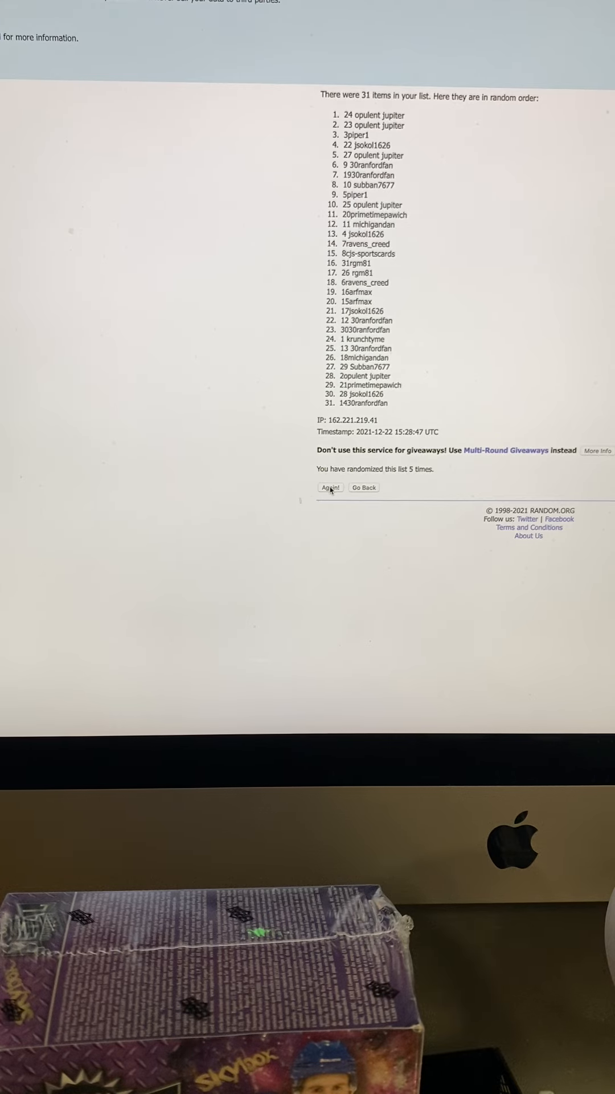
click(331, 486)
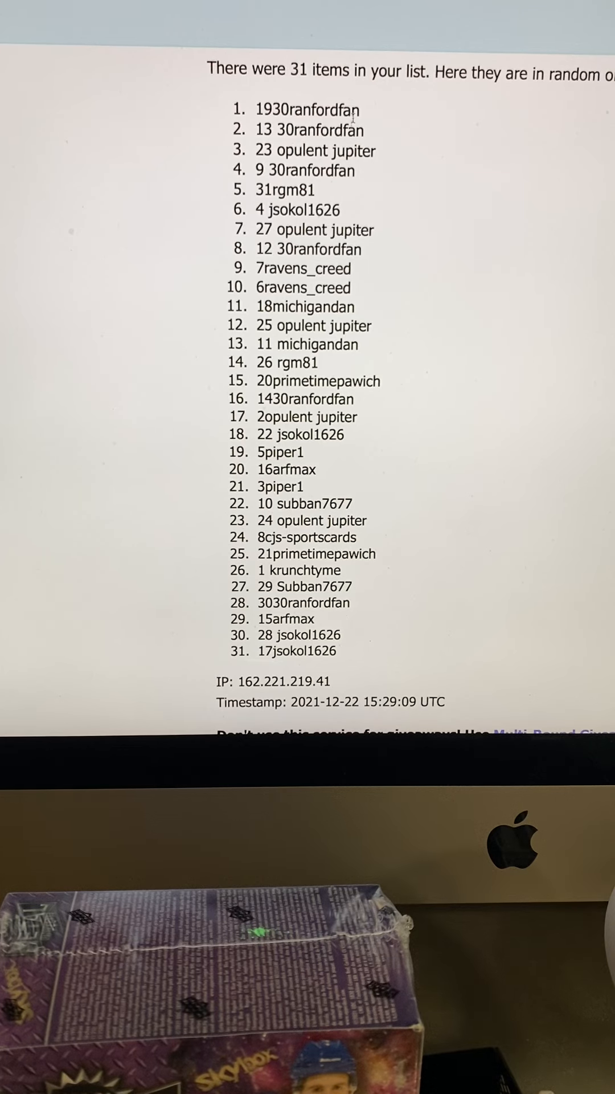
mouse_move(369, 346)
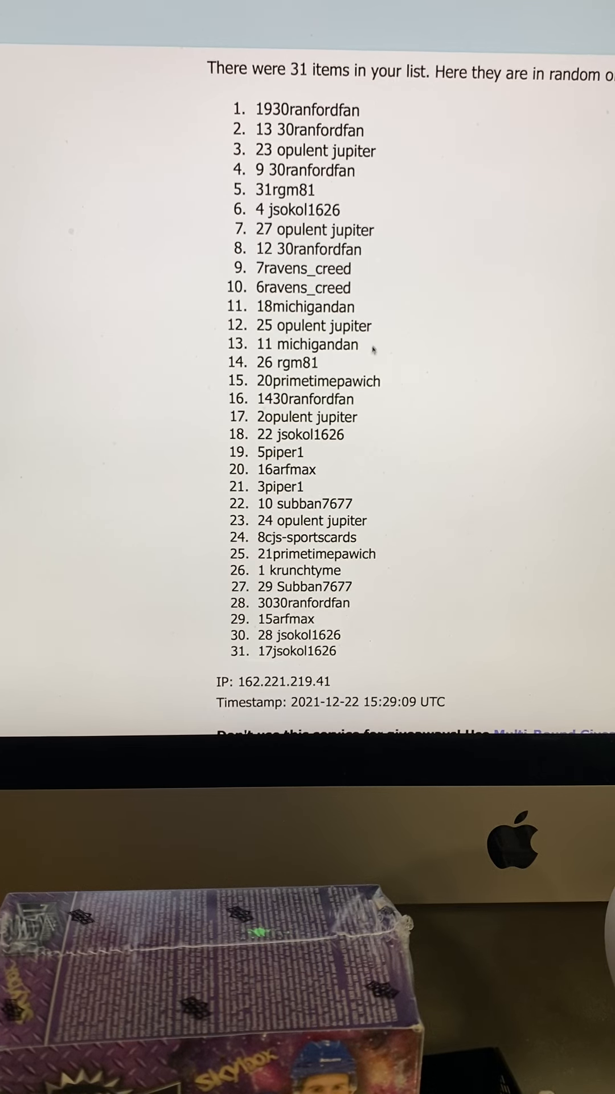
scroll(up, 3)
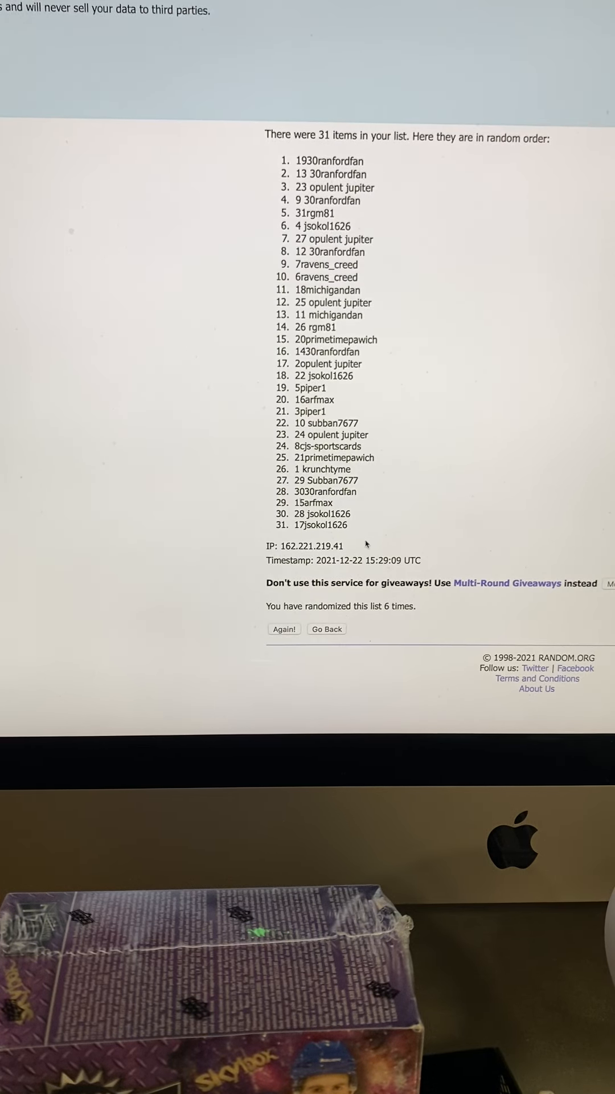